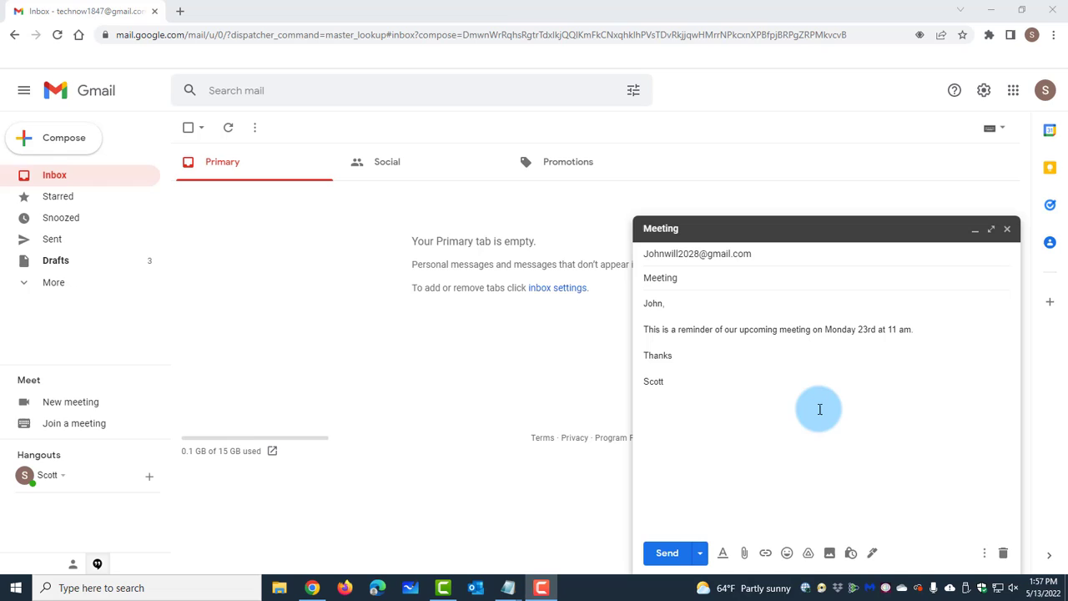
{"action": "mouse_move", "coordinate": [774, 494]}
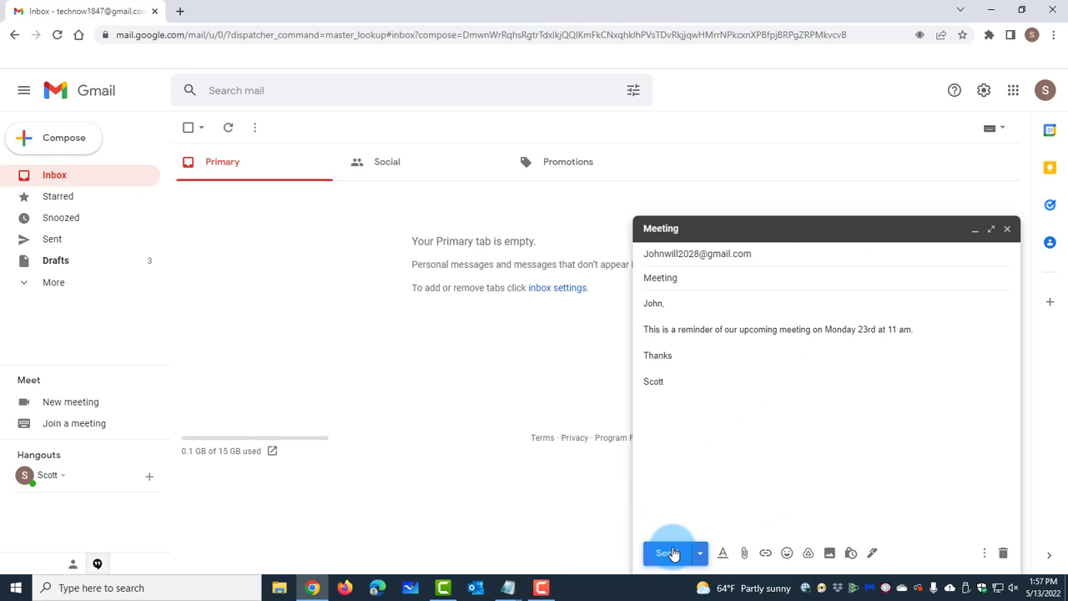
Send the Meeting reminder email to John, then try to undo the send.
{"action": "left_click", "coordinate": [665, 553]}
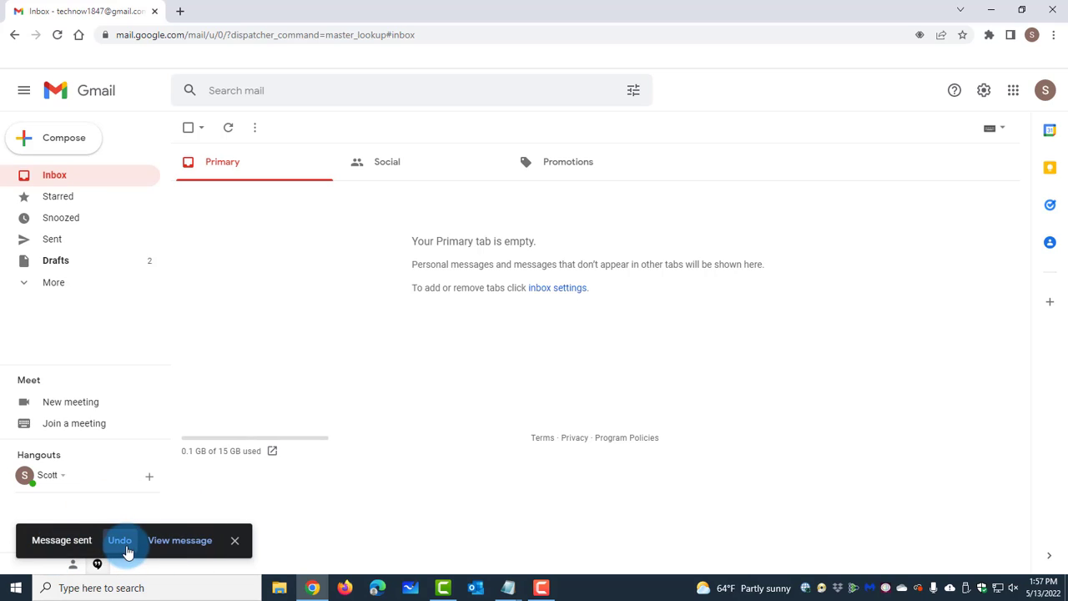
{"action": "left_click", "coordinate": [119, 540]}
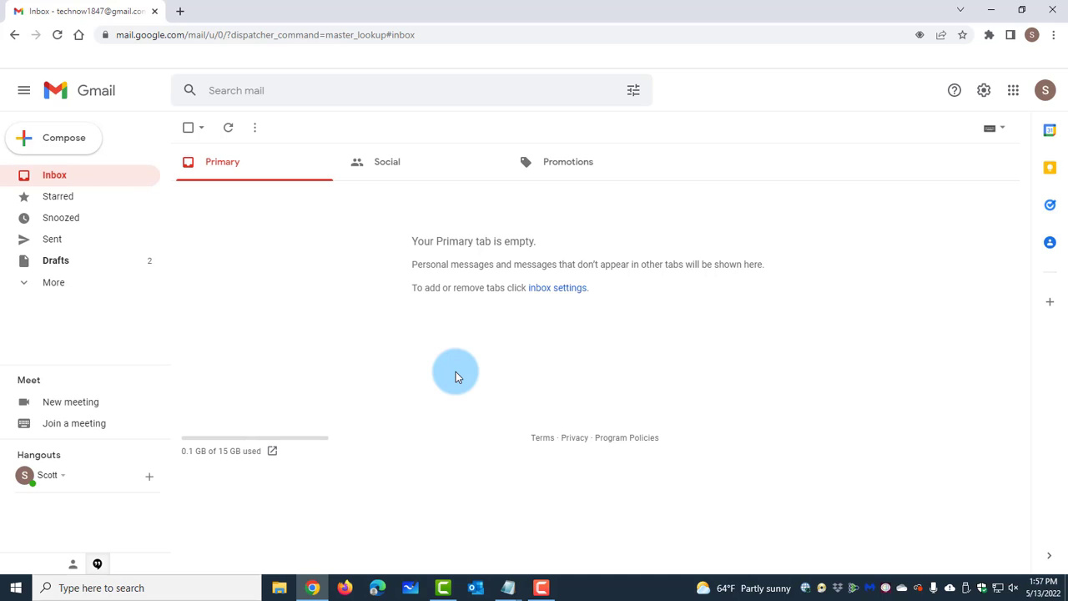
{"action": "mouse_move", "coordinate": [938, 194]}
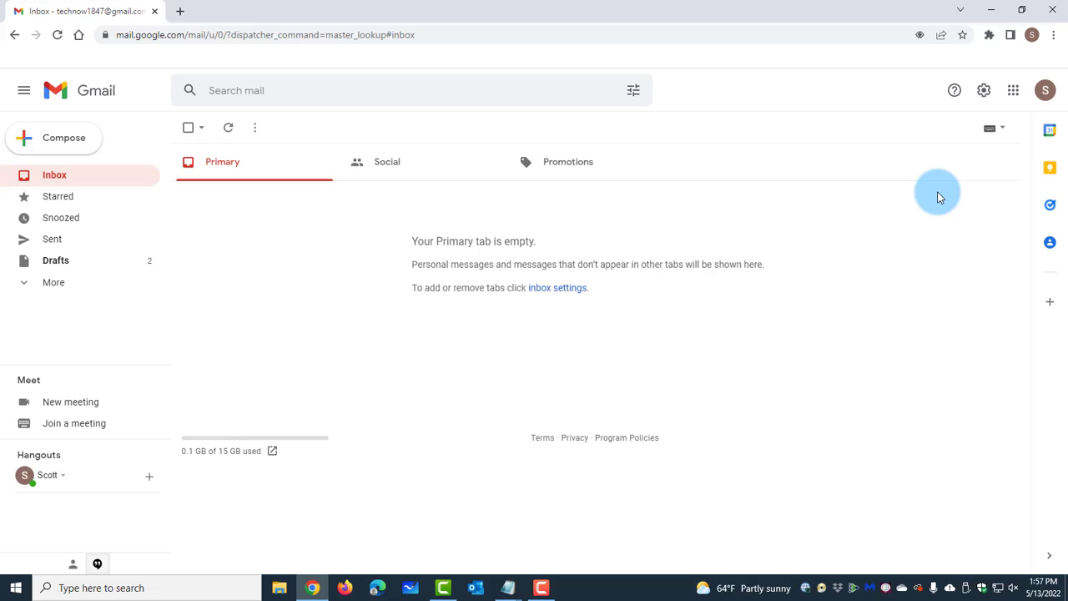
Open the full Gmail settings page via Quick settings' 'See all settings'.
{"action": "left_click", "coordinate": [983, 90]}
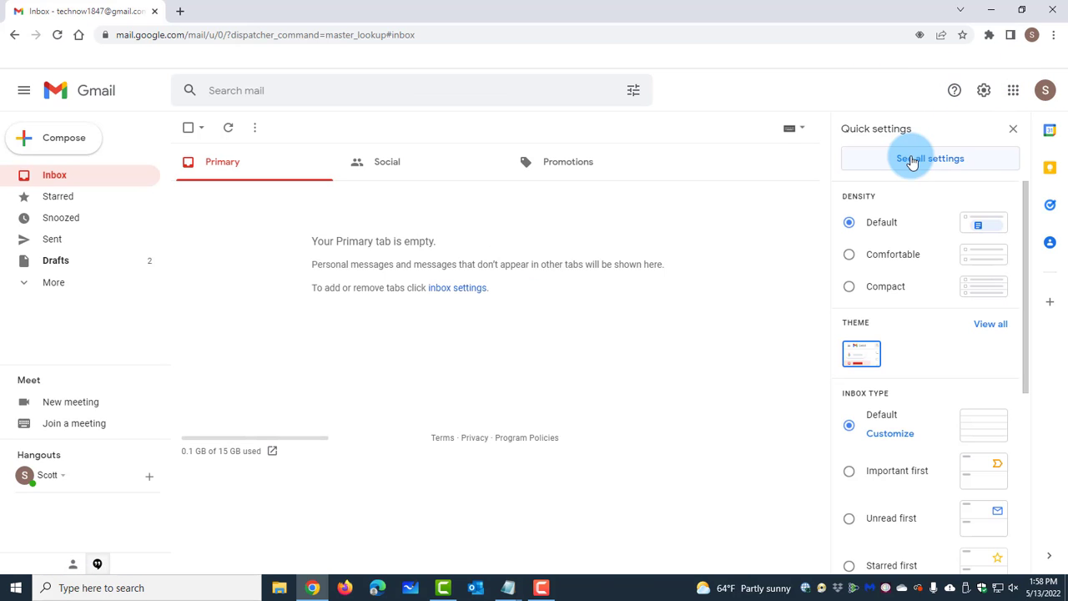
{"action": "left_click", "coordinate": [930, 158]}
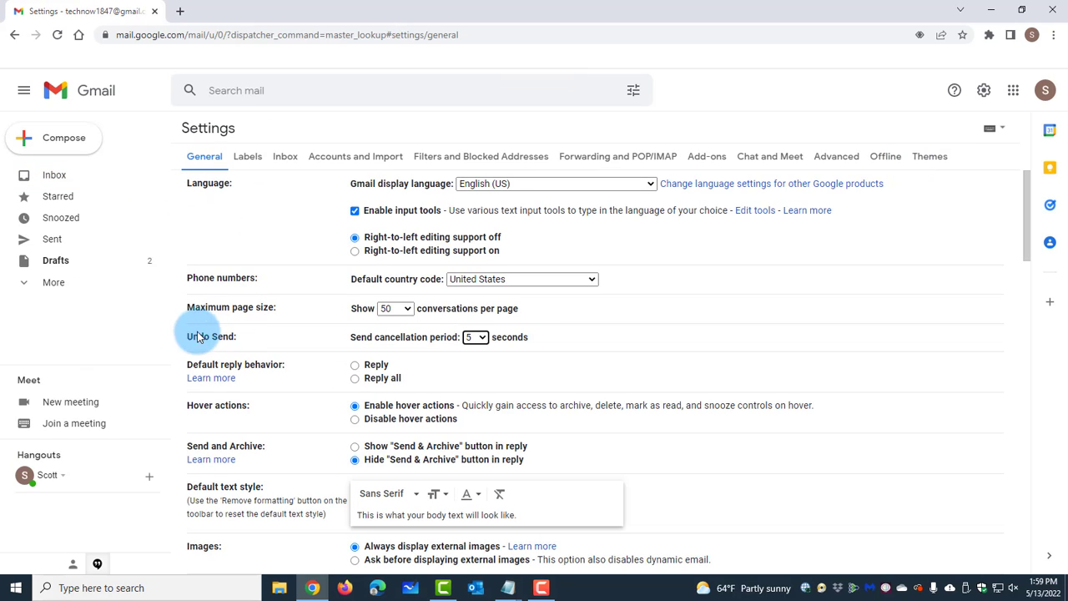
{"action": "mouse_move", "coordinate": [513, 337]}
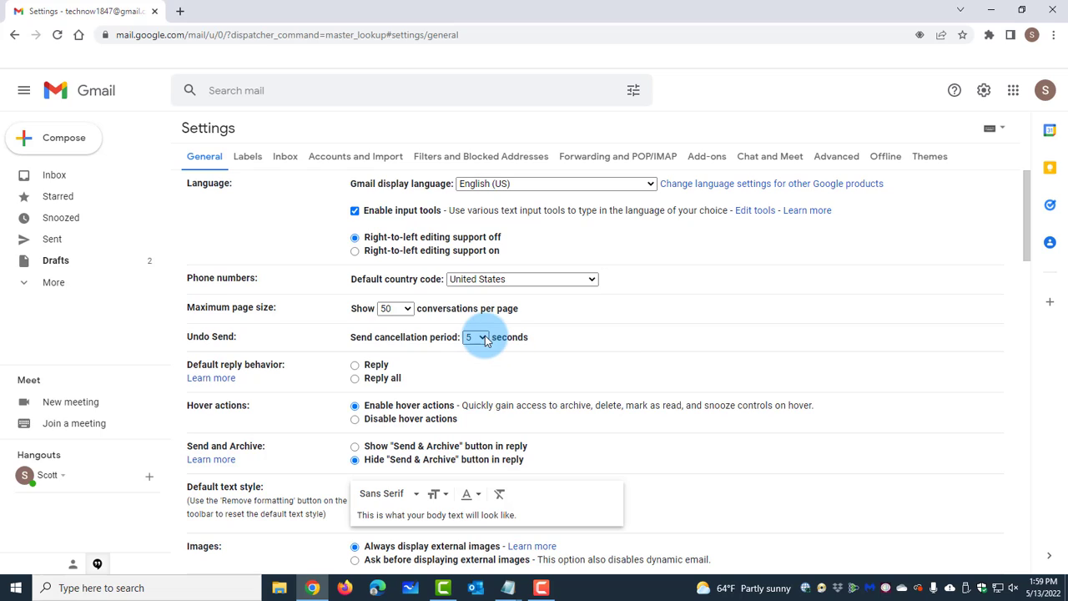
Choose 30 seconds for Send cancellation period and save the changes.
{"action": "left_click", "coordinate": [475, 337]}
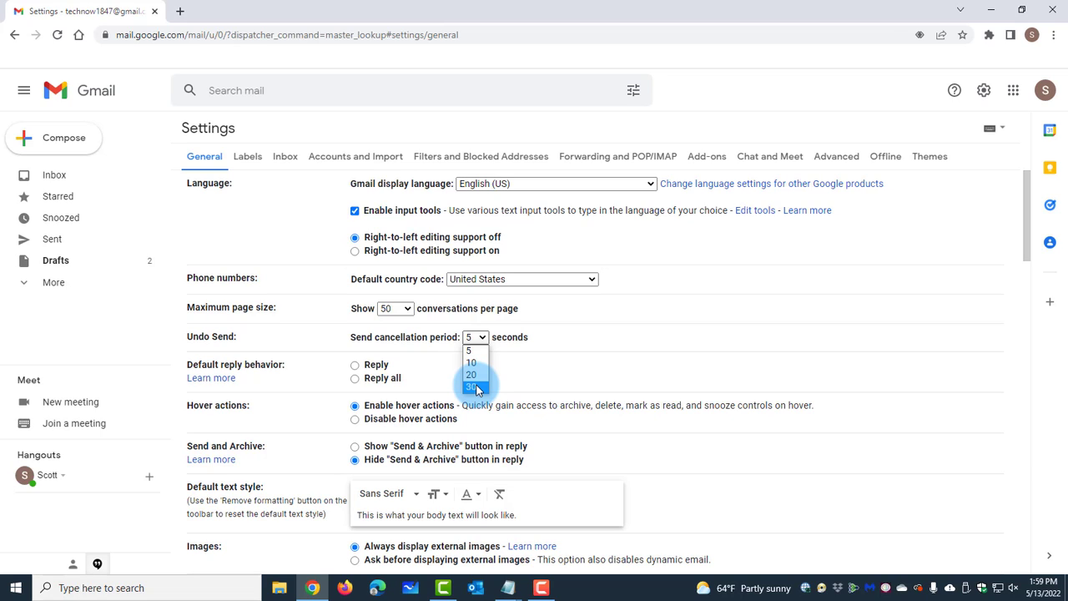
{"action": "left_click", "coordinate": [472, 387]}
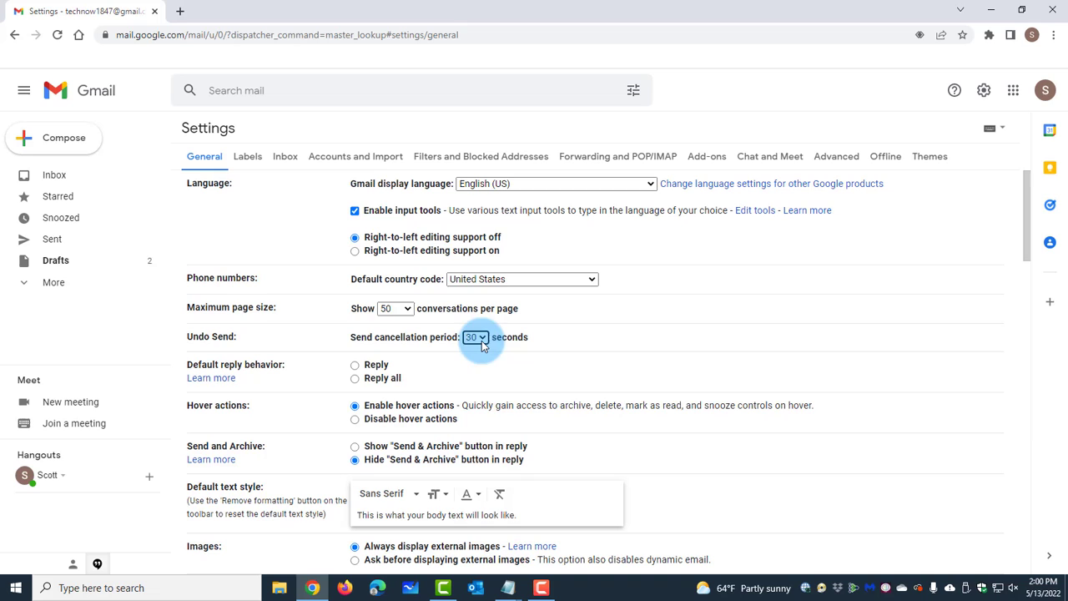
{"action": "scroll", "scroll_direction": "down", "scroll_amount": 3}
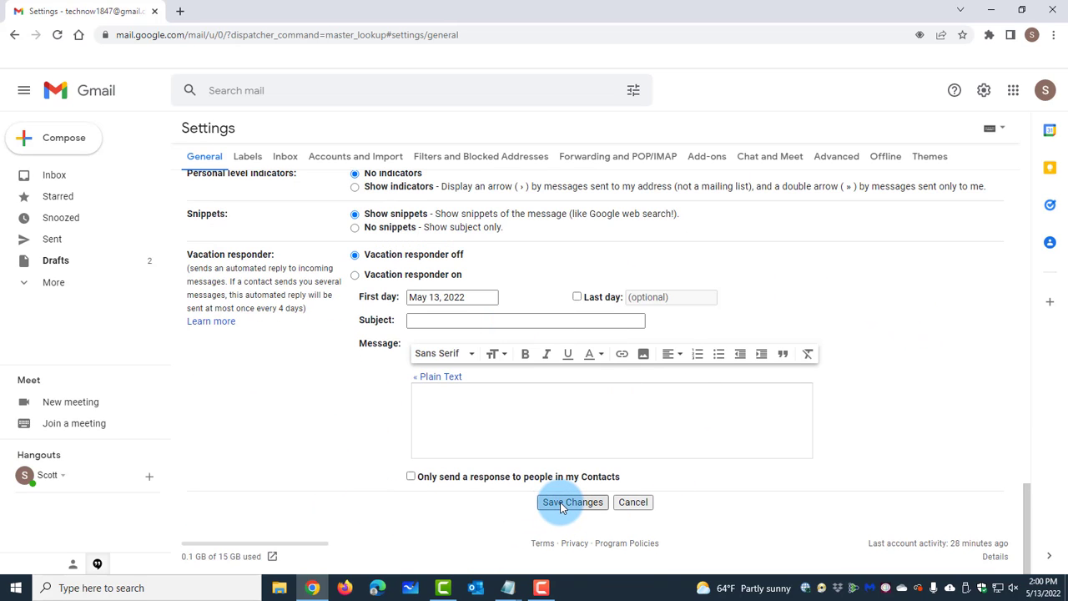
{"action": "left_click", "coordinate": [572, 501]}
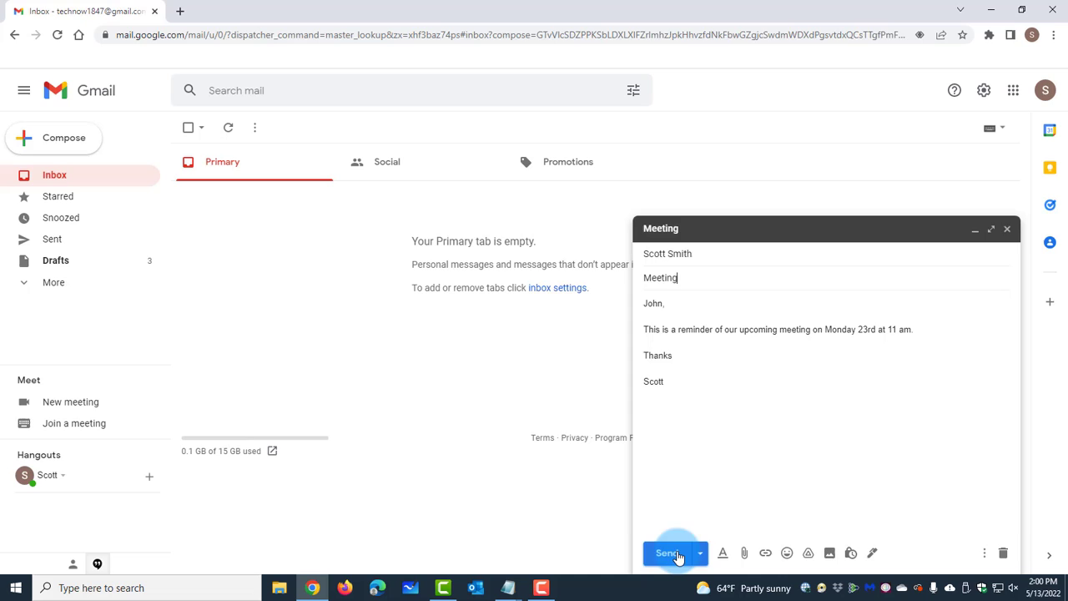
Send the reminder to John, undo it, and edit the restored message body.
{"action": "left_click", "coordinate": [668, 553]}
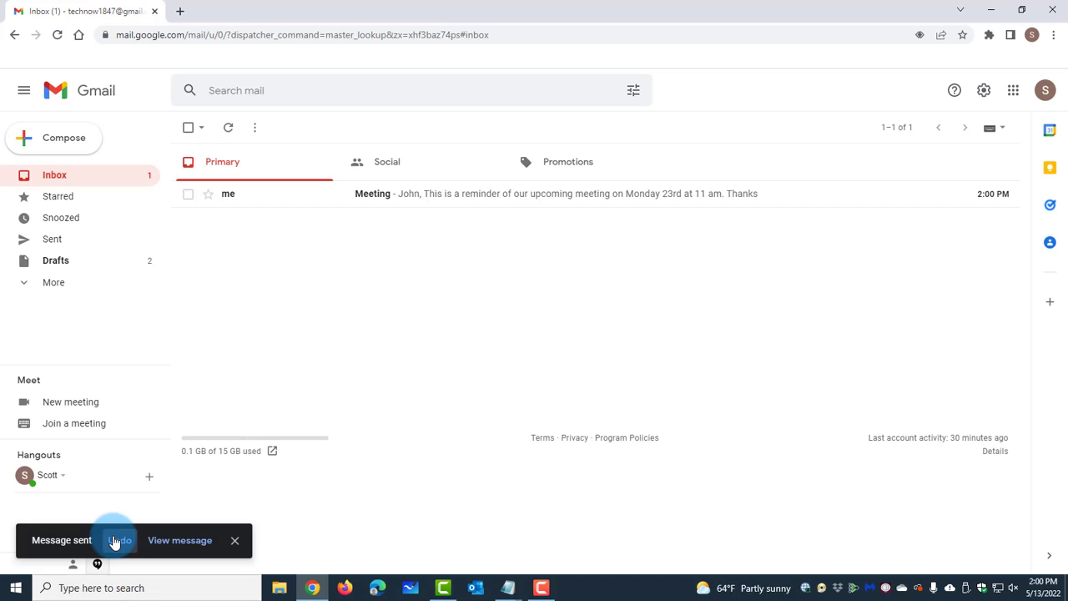
{"action": "left_click", "coordinate": [120, 540]}
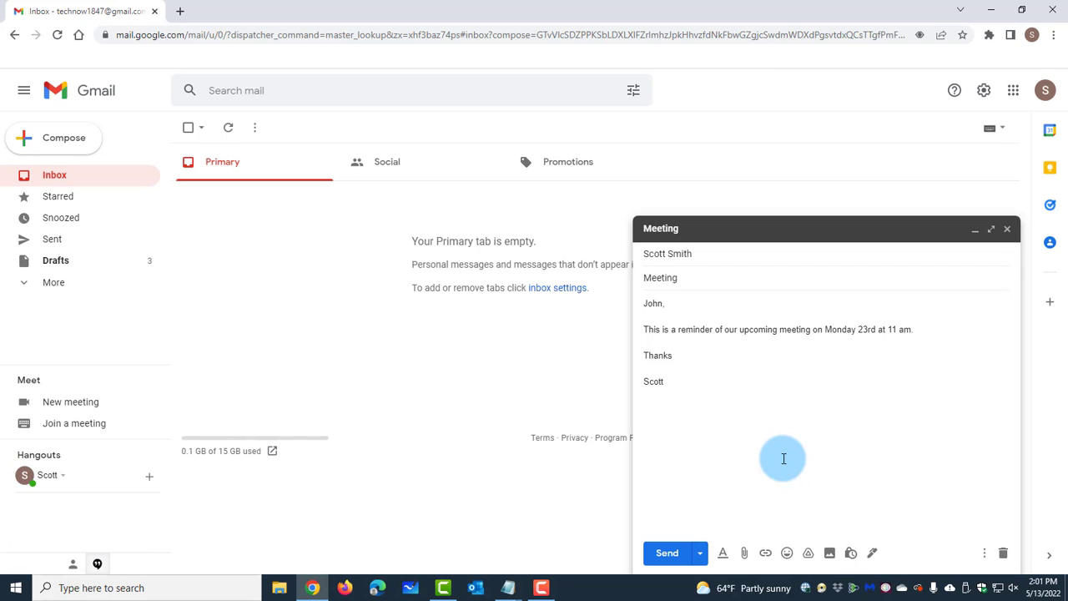
{"action": "left_click", "coordinate": [644, 303]}
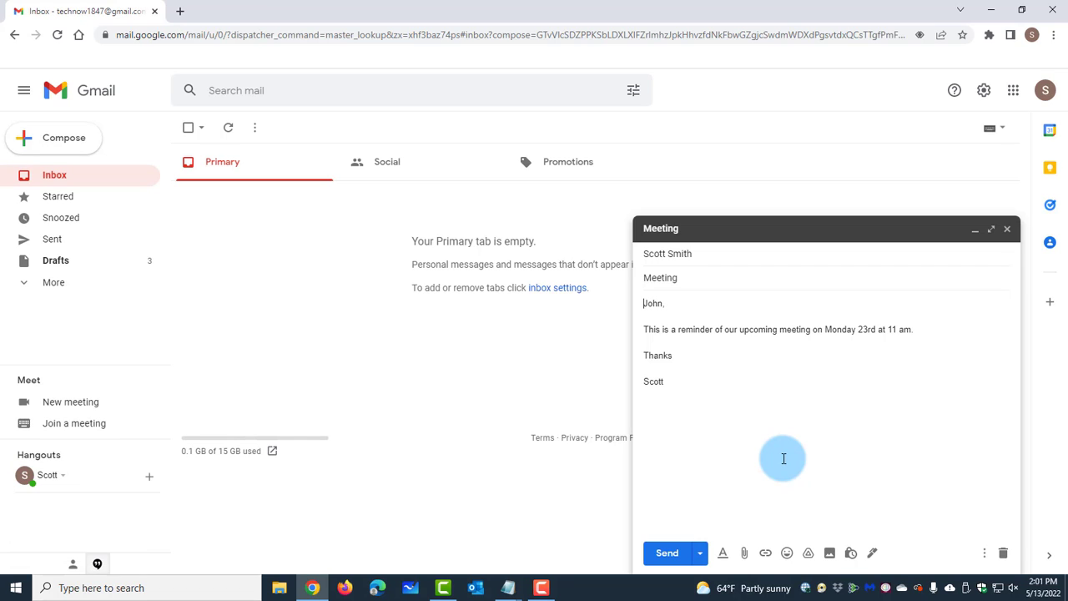